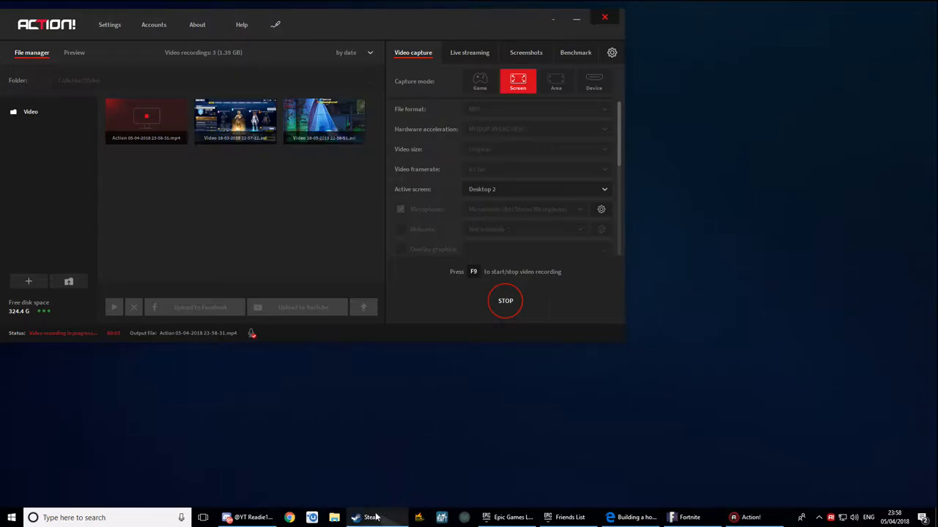
# Step: Review the Action! overview and management pages in Big Picture, then go back to the game library
pyautogui.click(369, 519)
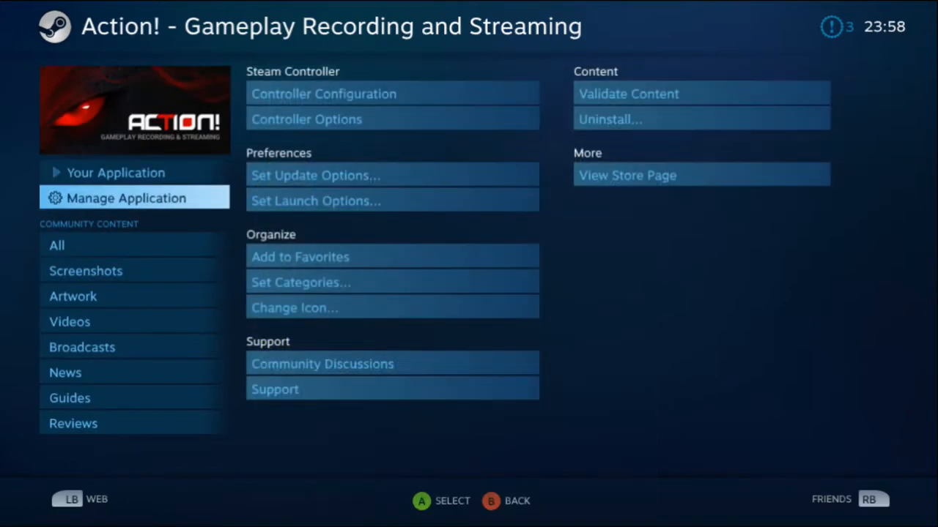
pyautogui.click(114, 173)
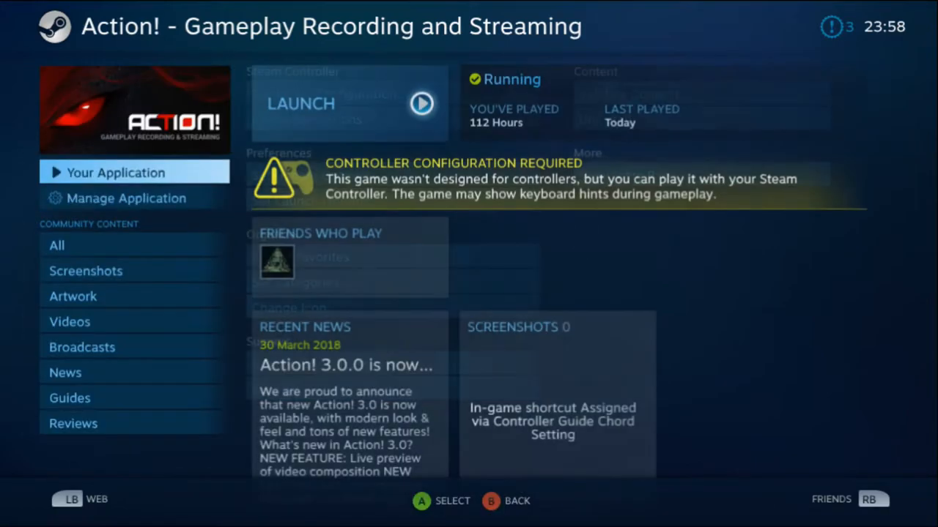
pyautogui.click(126, 198)
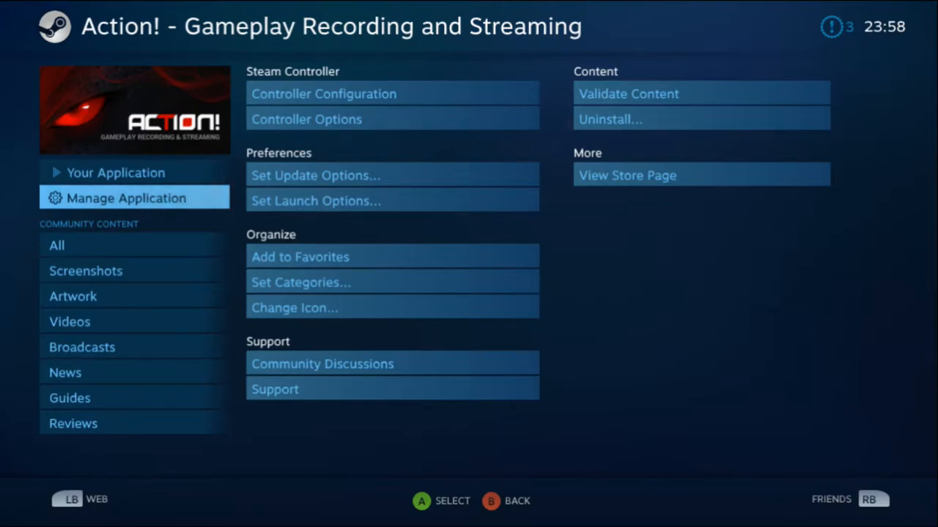
pyautogui.click(115, 173)
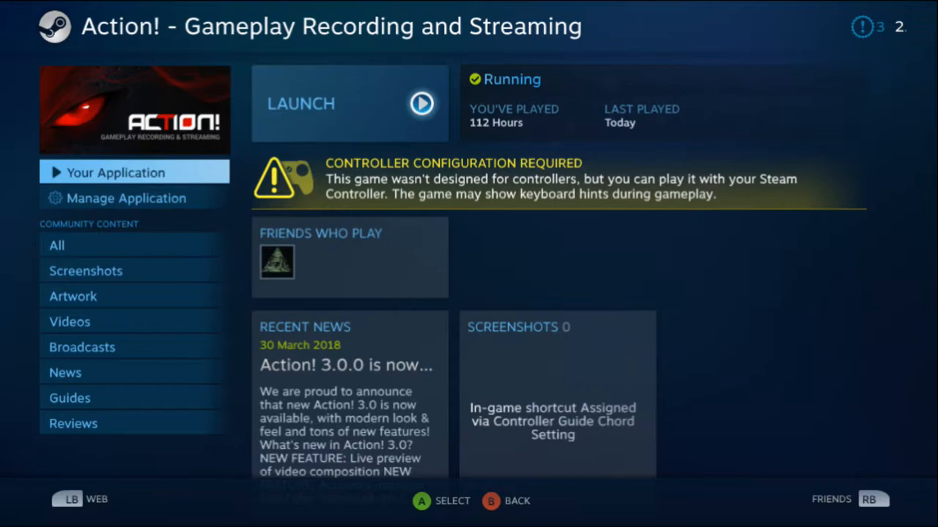
pyautogui.click(126, 198)
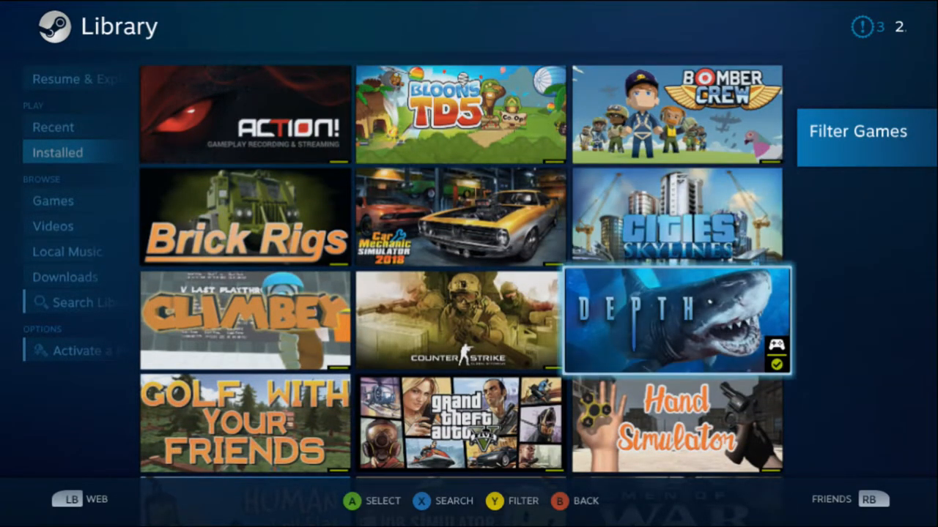
# Step: Show the full games list, return to the Big Picture home screen and Alt+Tab out to the desktop
pyautogui.scroll(-3)
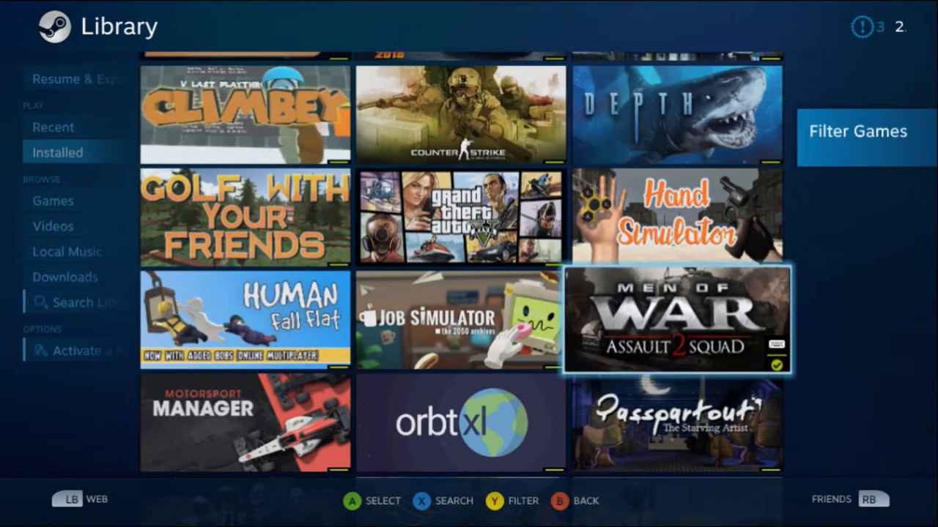
pyautogui.click(52, 200)
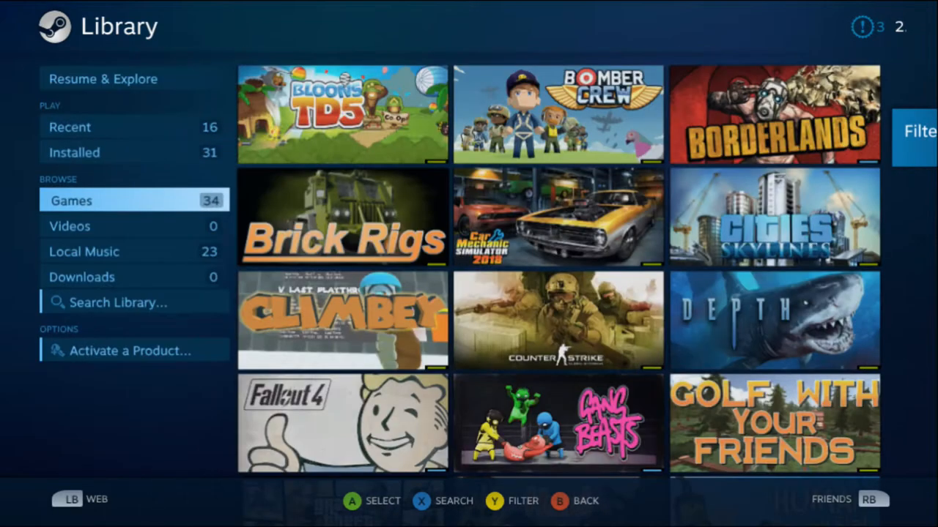
pyautogui.press('Back')
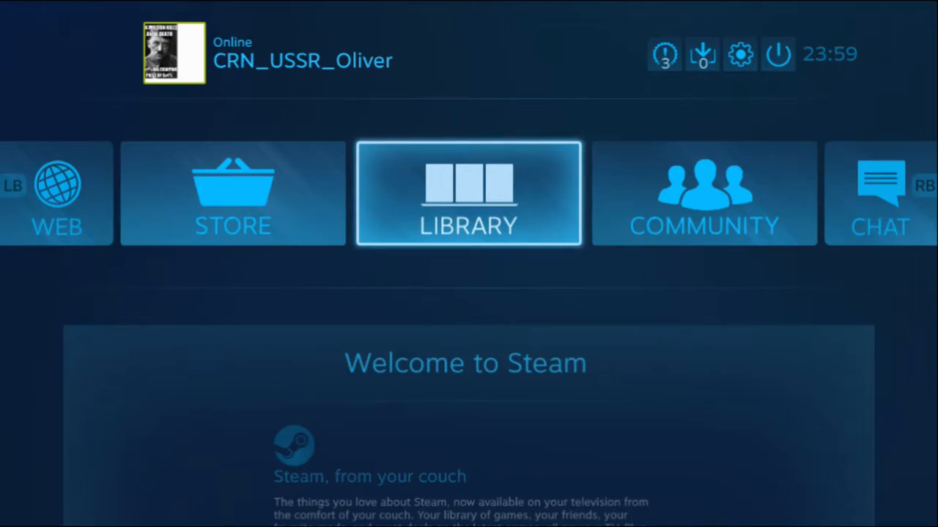
pyautogui.press('alt+tab')
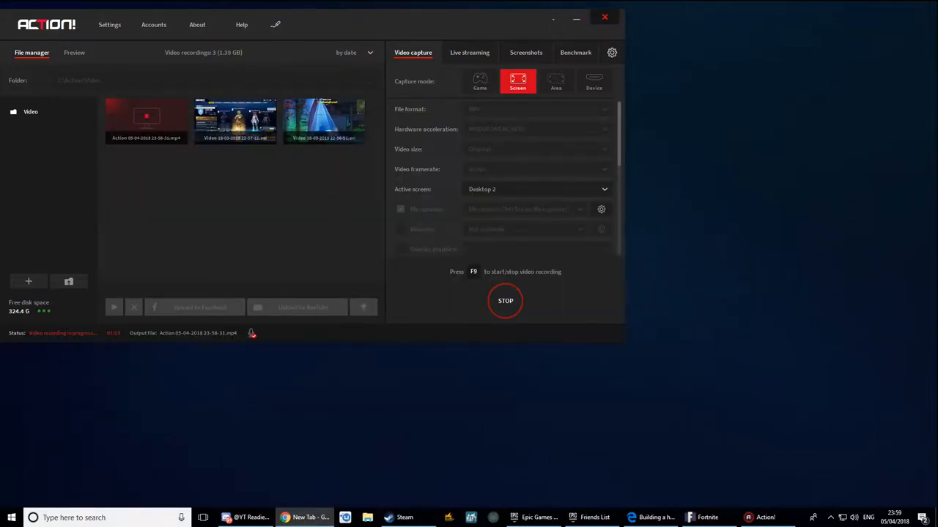
pyautogui.click(297, 518)
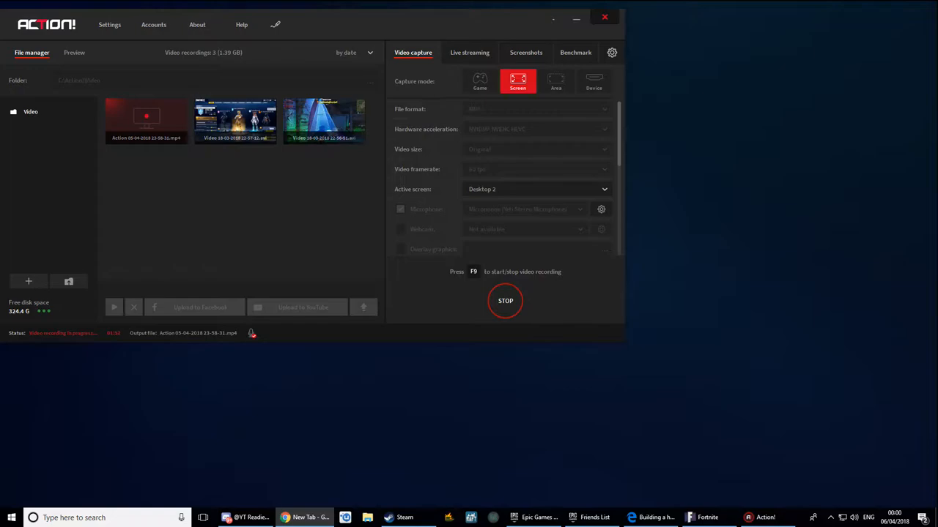
pyautogui.moveTo(13, 357)
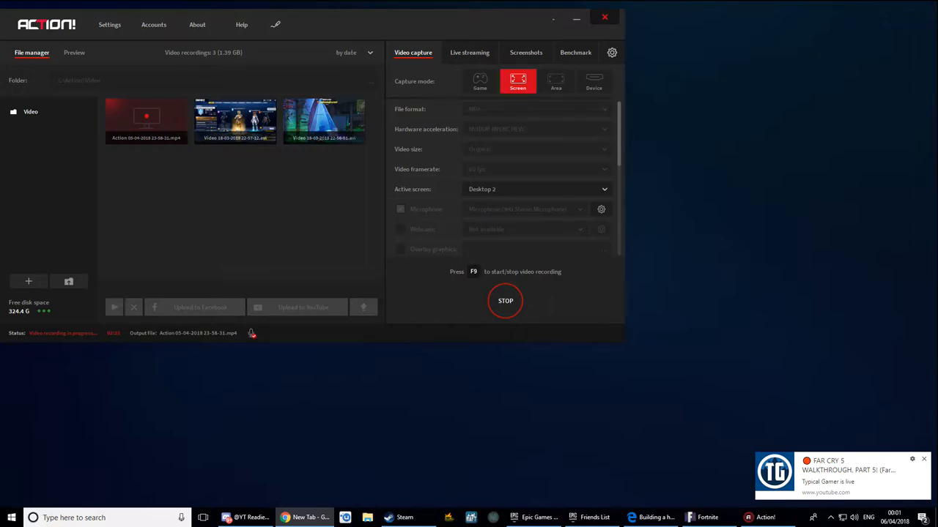
pyautogui.moveTo(12, 365)
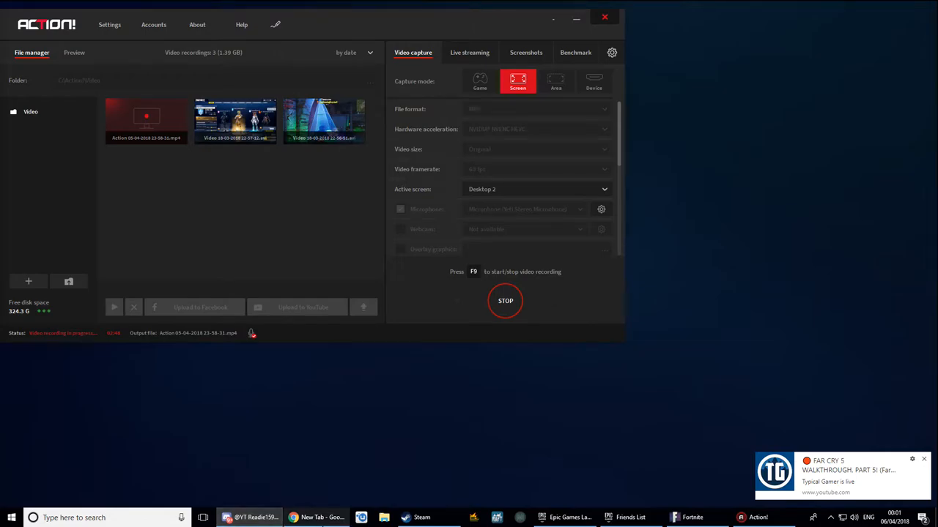
pyautogui.moveTo(386, 91)
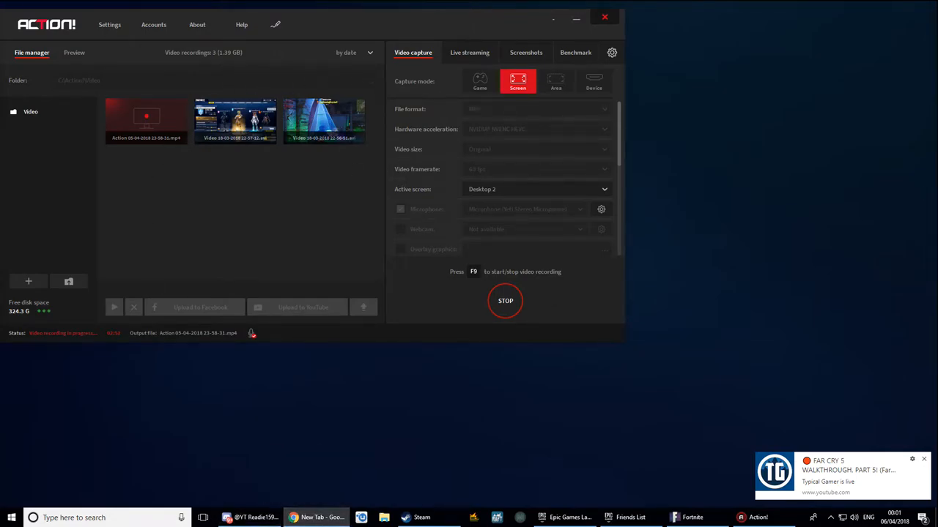
# Step: Bring the Chrome browser with its new tab page to the front from the taskbar
pyautogui.click(293, 519)
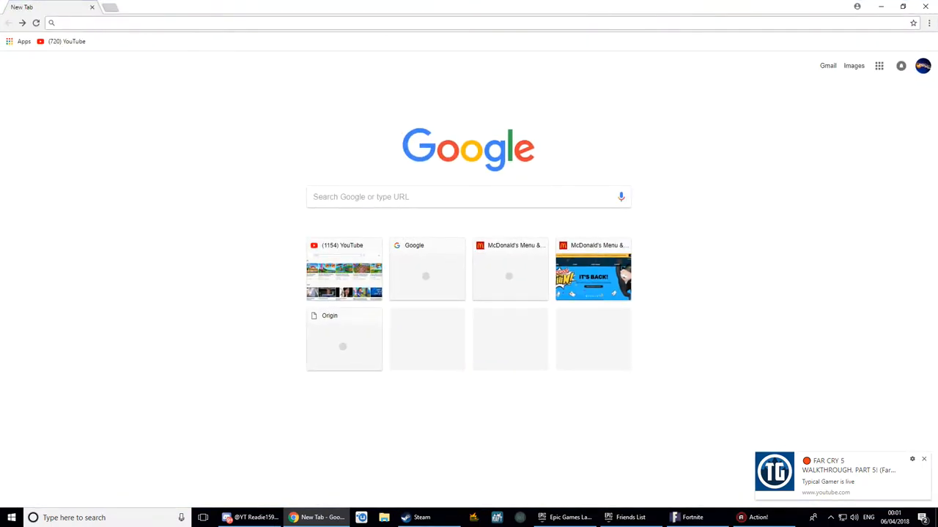
pyautogui.moveTo(402, 273)
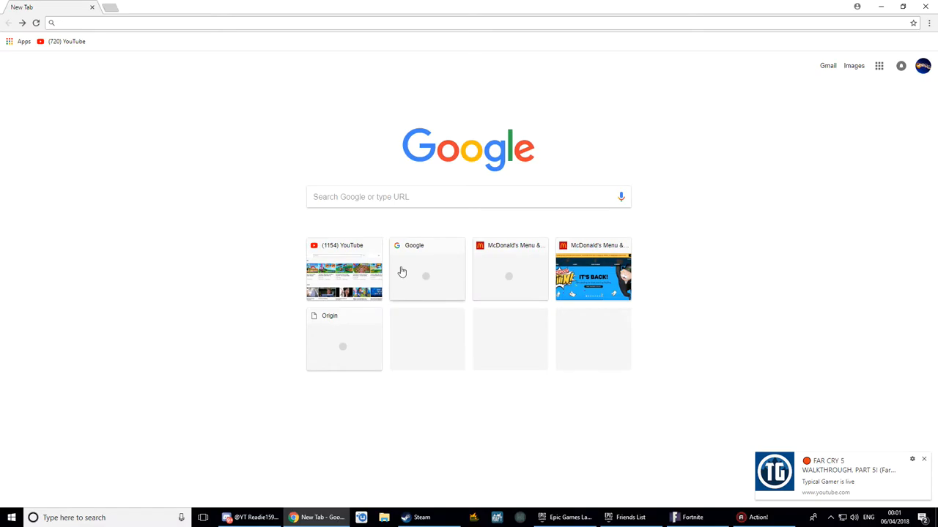
pyautogui.moveTo(401, 108)
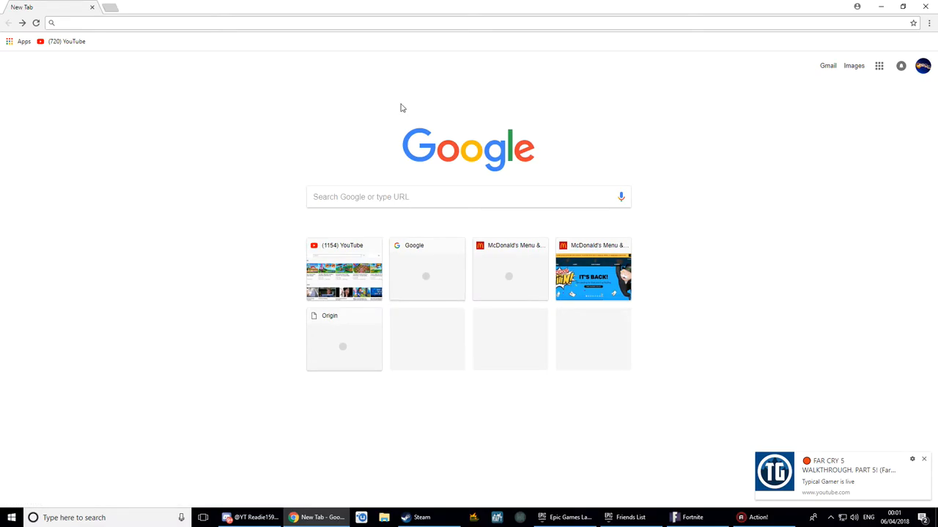
pyautogui.click(759, 519)
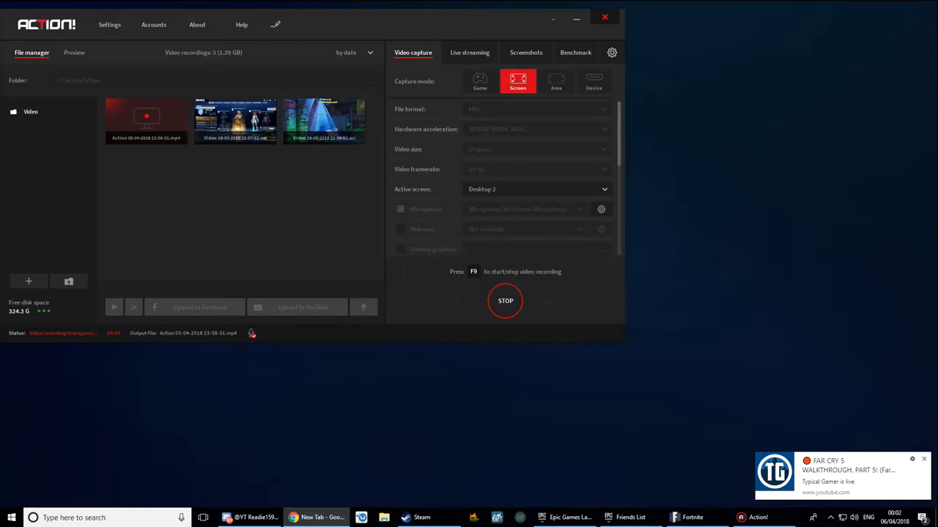
pyautogui.moveTo(13, 350)
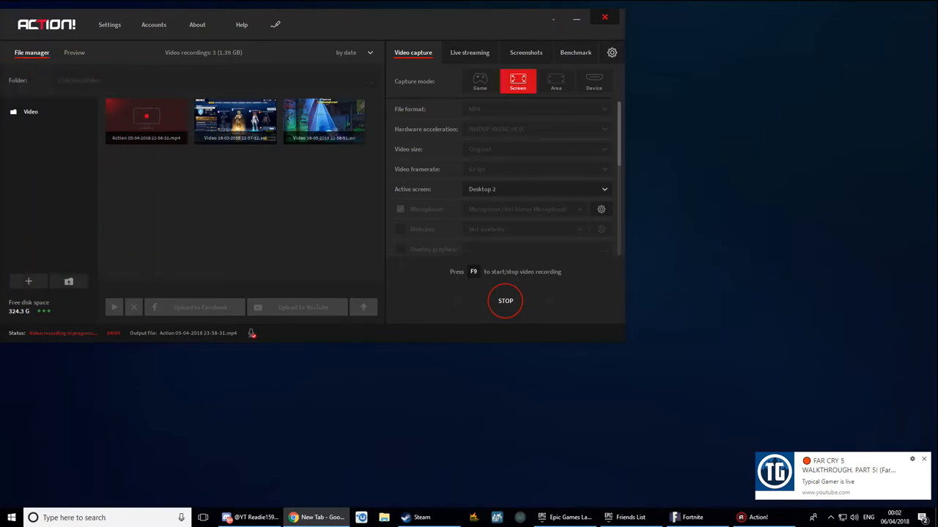
pyautogui.moveTo(13, 357)
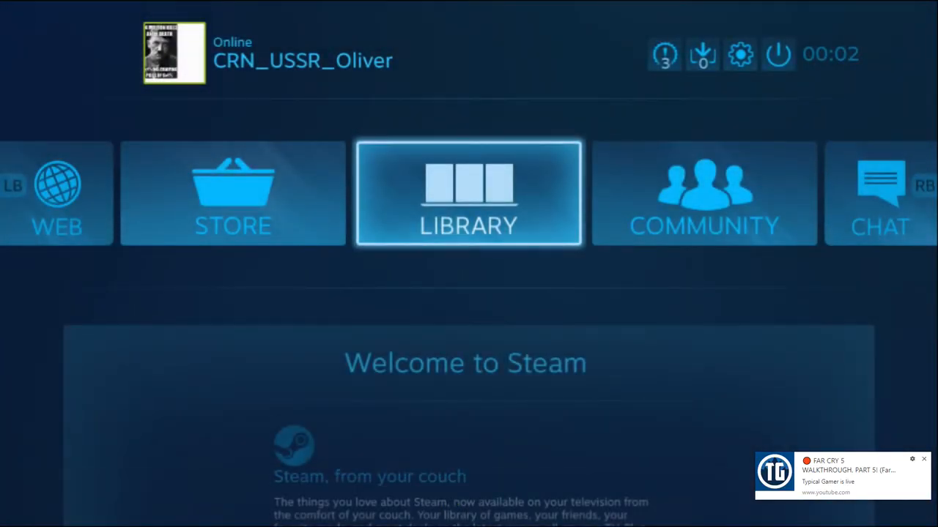
# Step: Start Grand Theft Auto V from its page in the Big Picture library
pyautogui.click(469, 194)
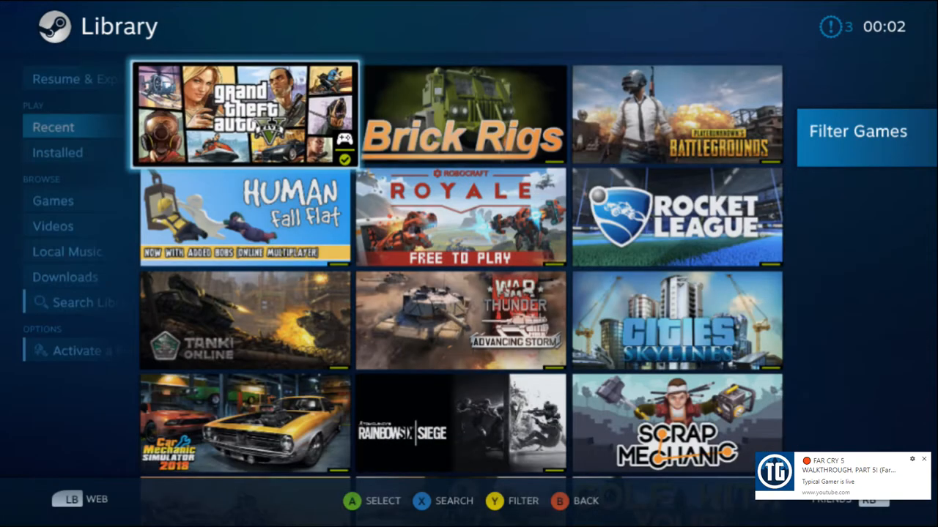
pyautogui.click(245, 114)
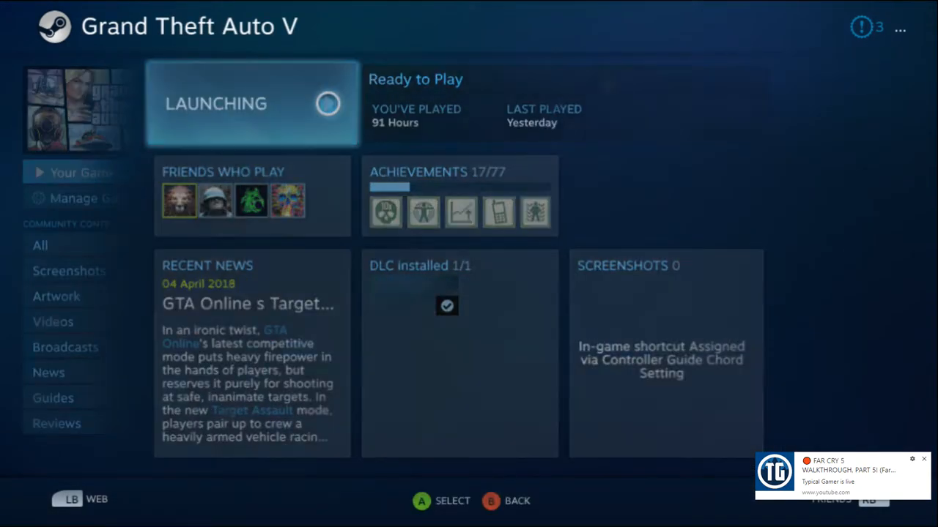
pyautogui.click(252, 103)
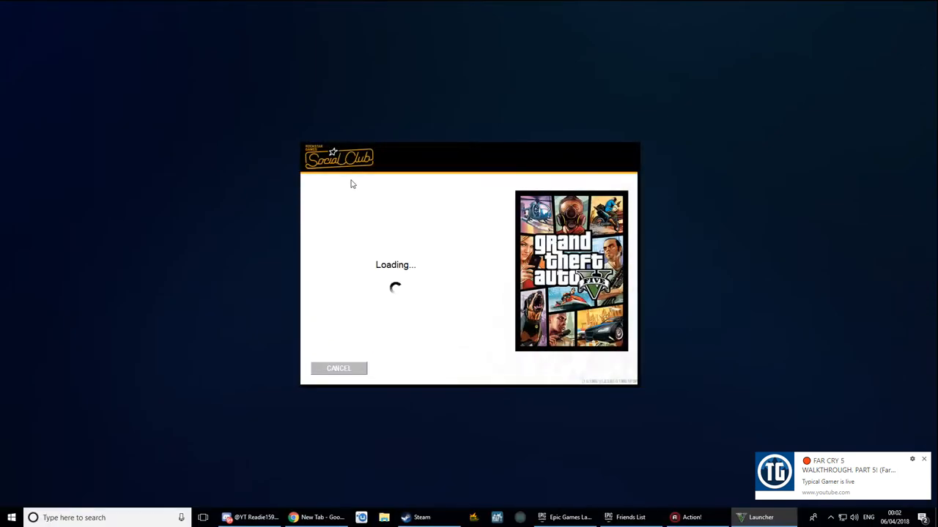
pyautogui.moveTo(639, 389)
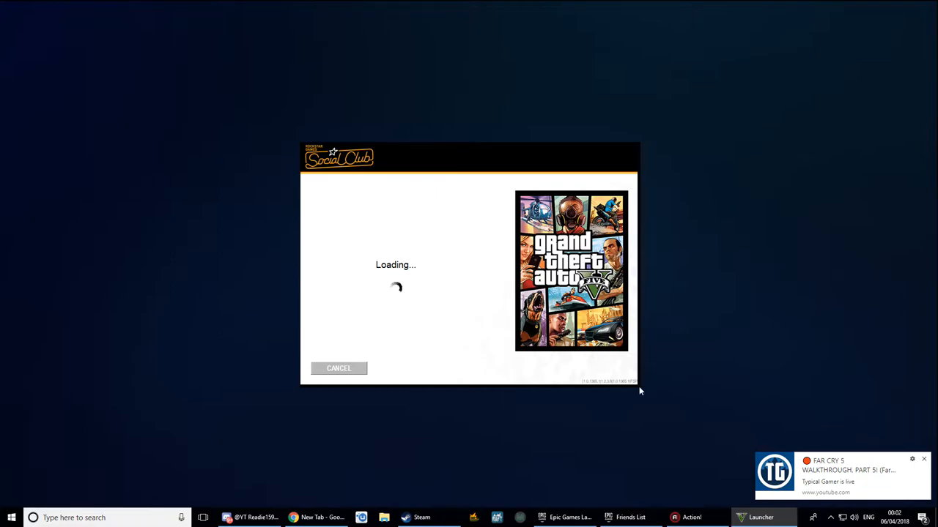
pyautogui.moveTo(360, 248)
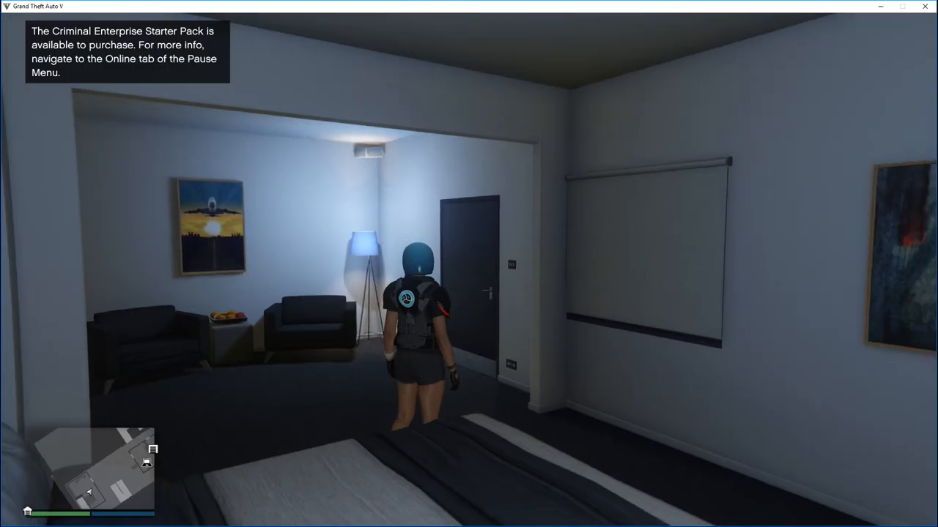
# Step: Walk the character from the bedroom to the apartment door and through it
pyautogui.press('w')
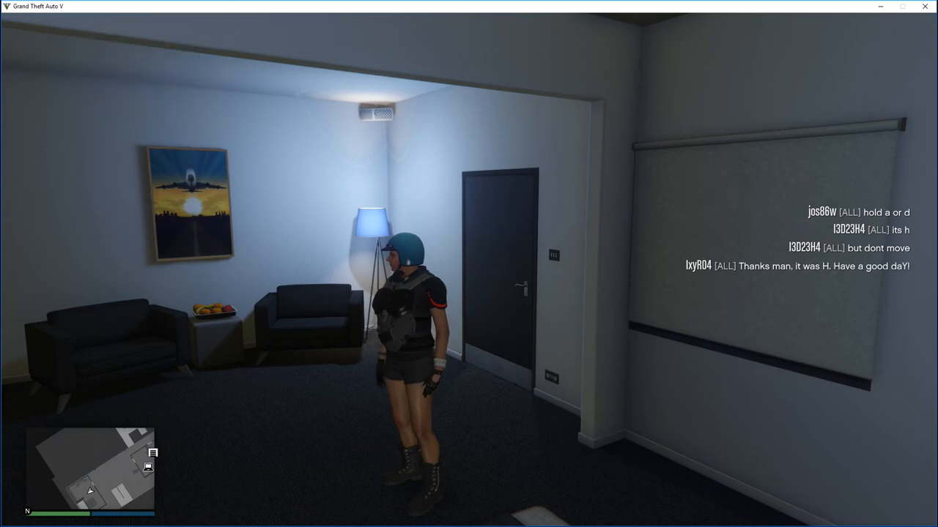
pyautogui.moveTo(469, 263)
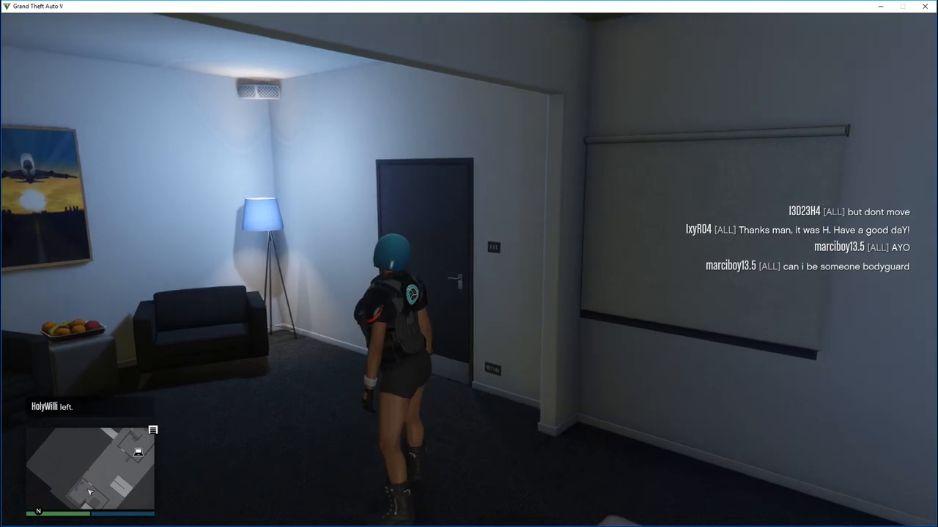
pyautogui.press('w')
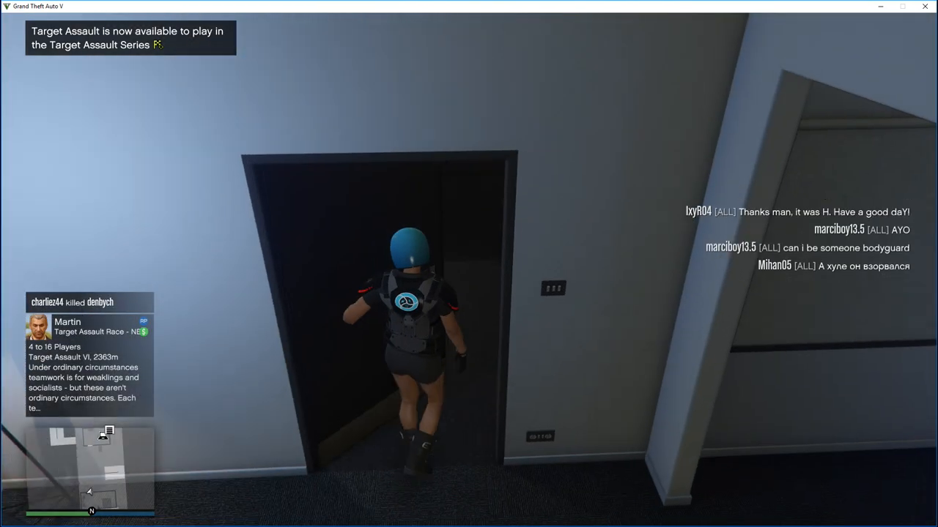
pyautogui.moveTo(469, 263)
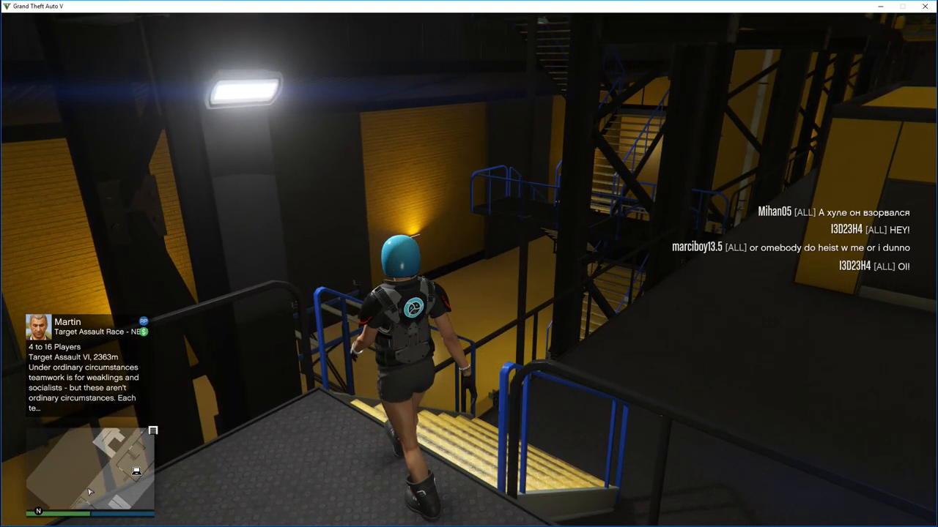
# Step: Walk down the stairs onto the hangar floor, then bring up the Windows task switcher
pyautogui.press('w')
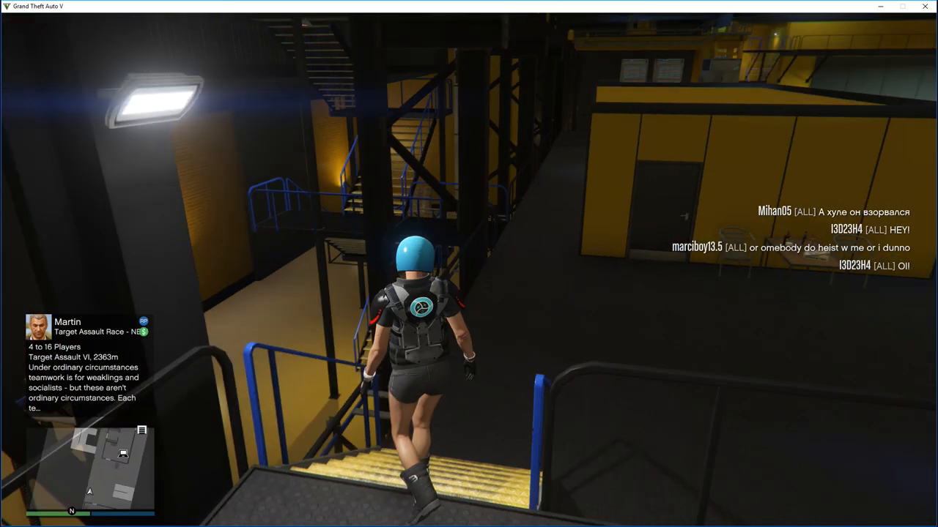
pyautogui.press('w')
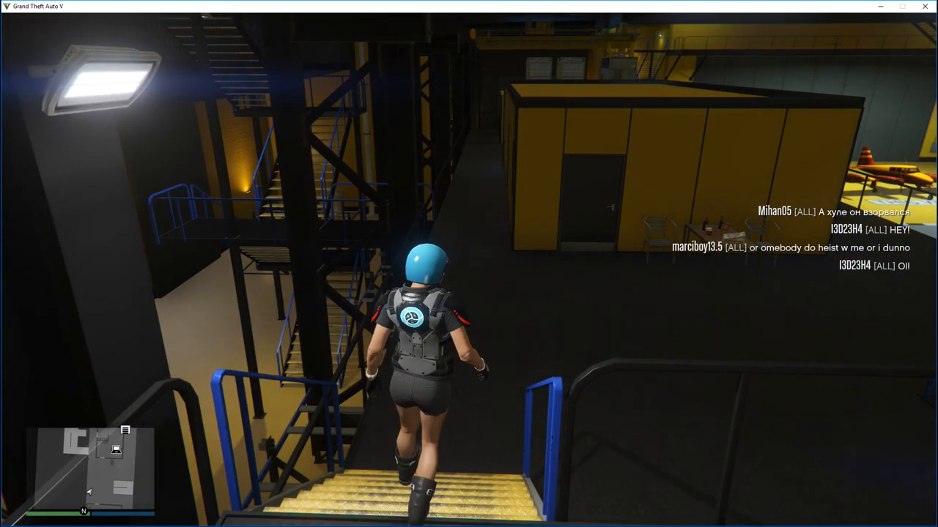
pyautogui.press('w')
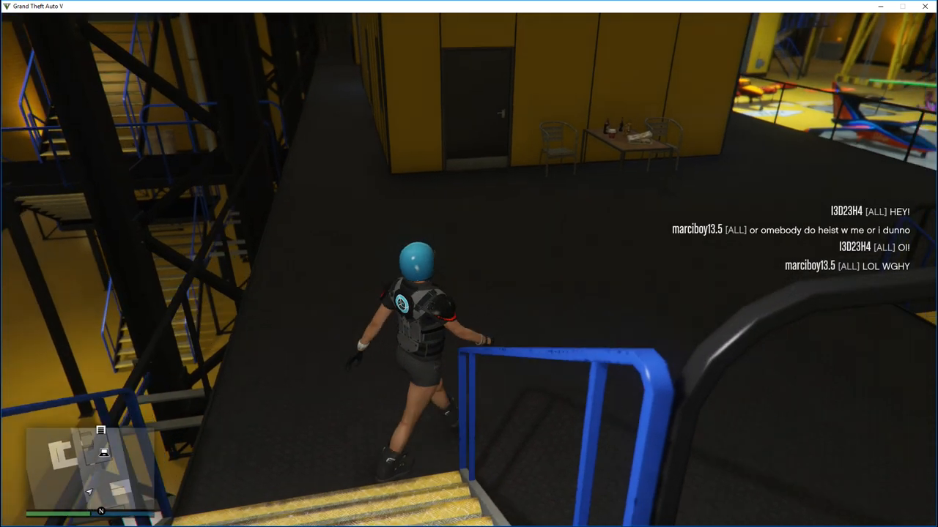
pyautogui.press('alt+tab')
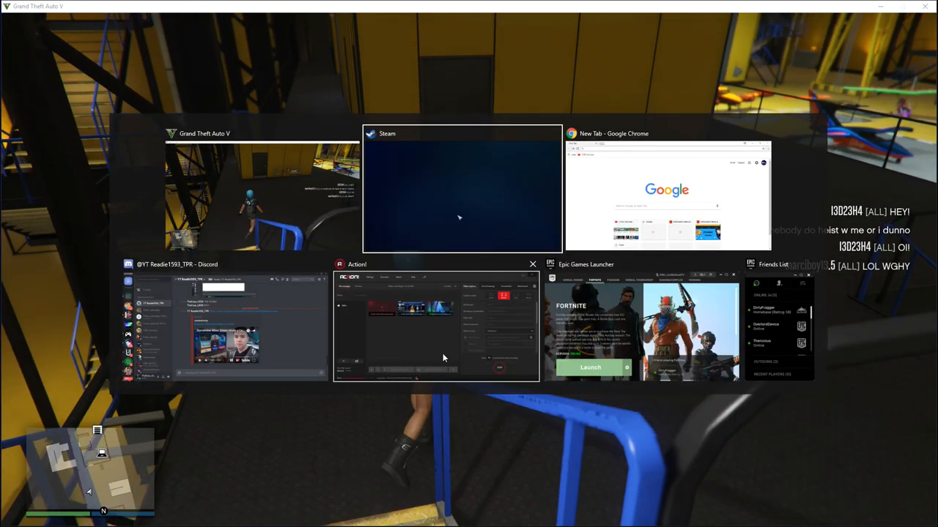